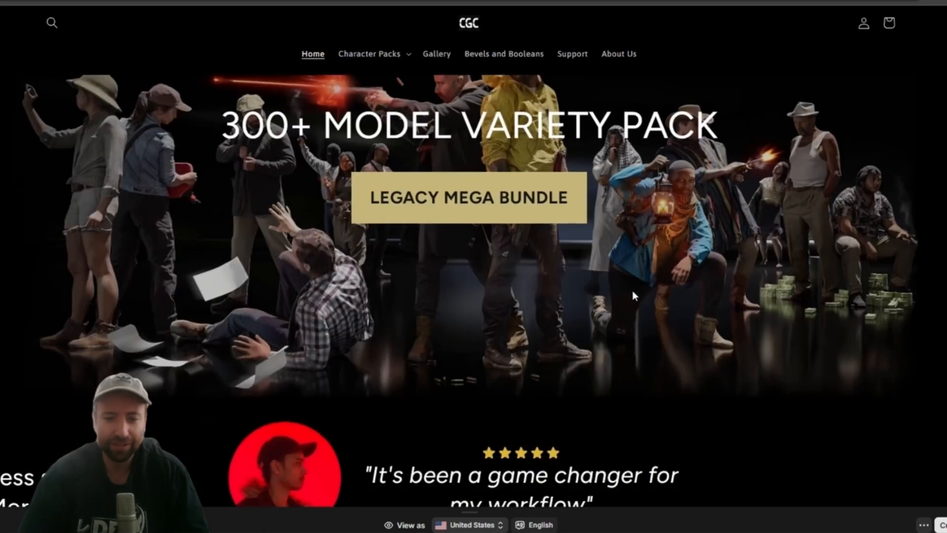
# Step: Scroll down the CGC homepage past the photogrammetry section into the artwork gallery feed
pyautogui.scroll(-3)
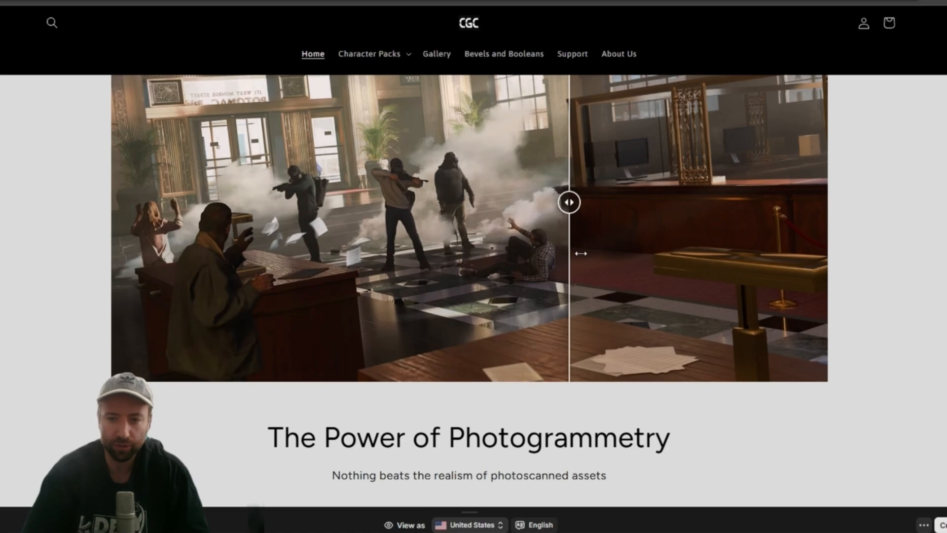
pyautogui.scroll(-3)
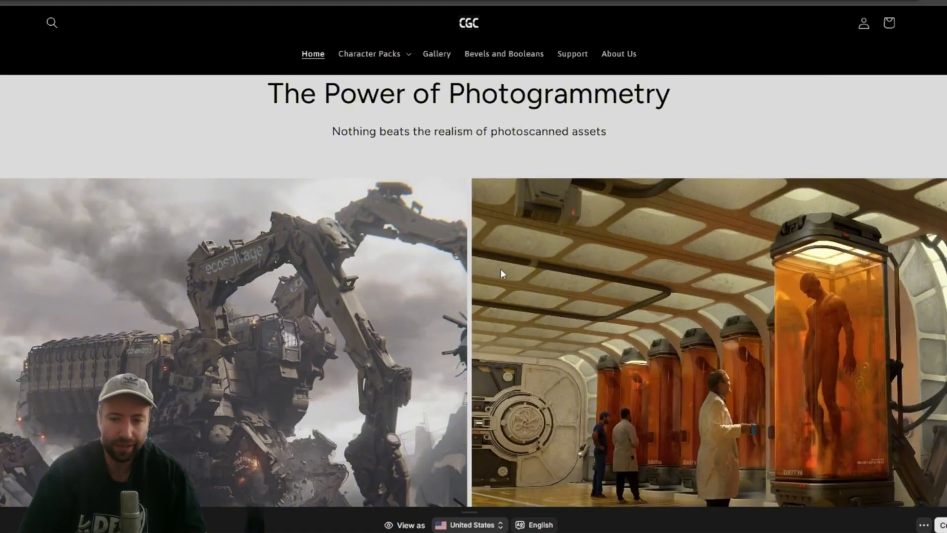
pyautogui.scroll(-3)
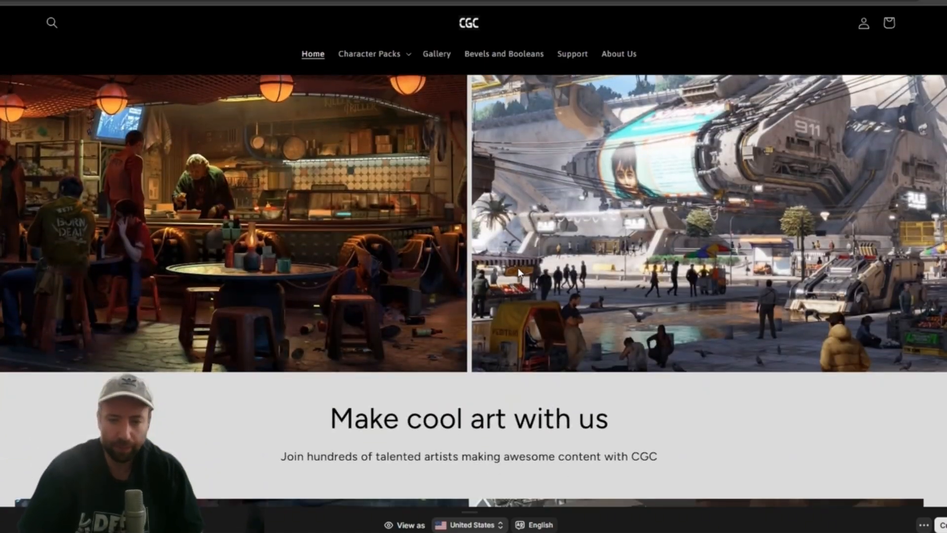
pyautogui.scroll(-3)
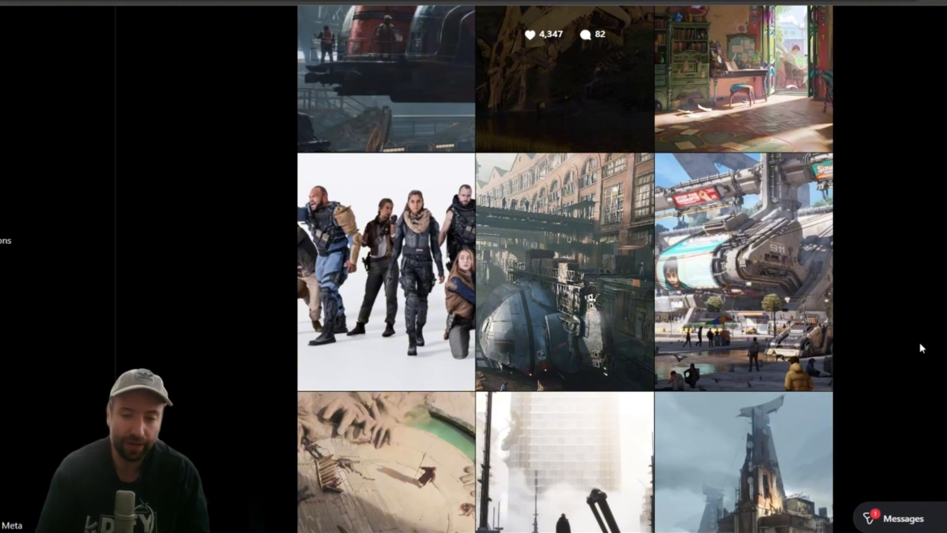
pyautogui.scroll(-3)
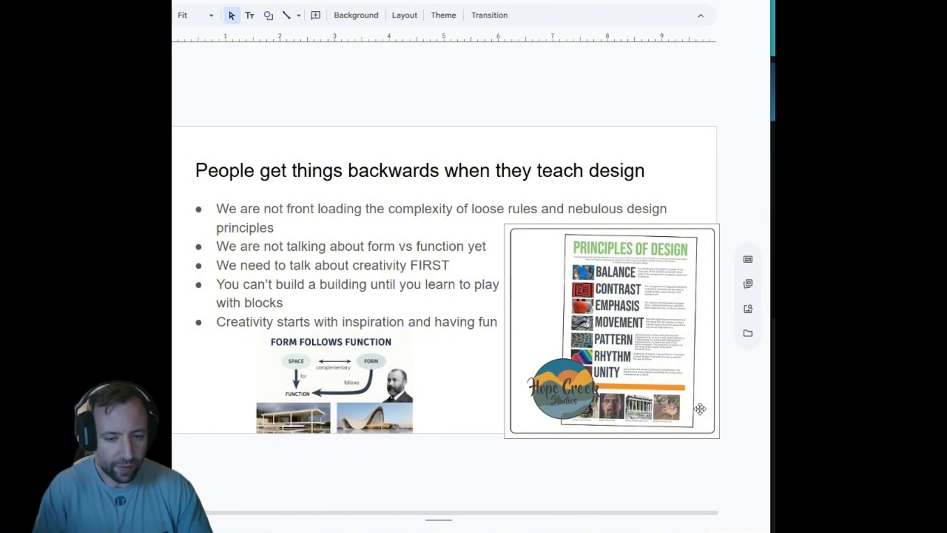
pyautogui.moveTo(658, 381)
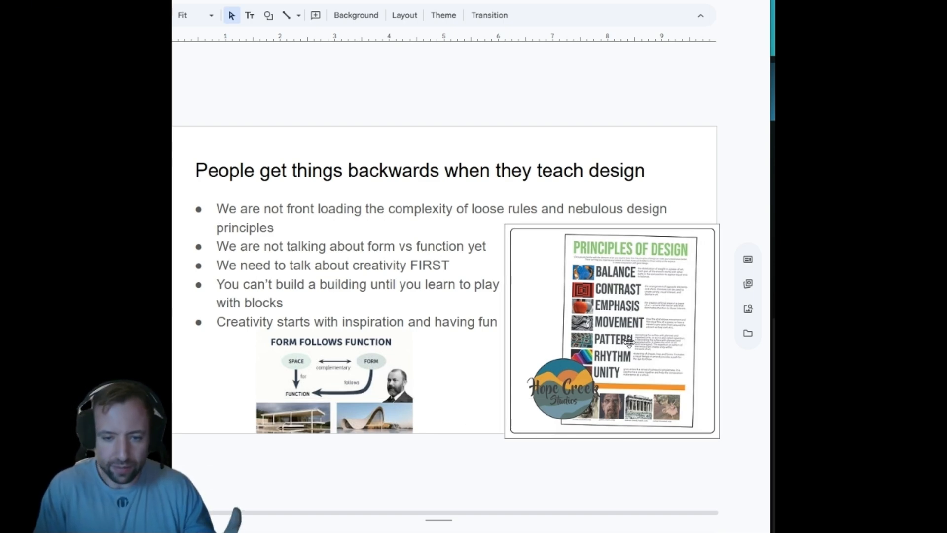
pyautogui.moveTo(628, 381)
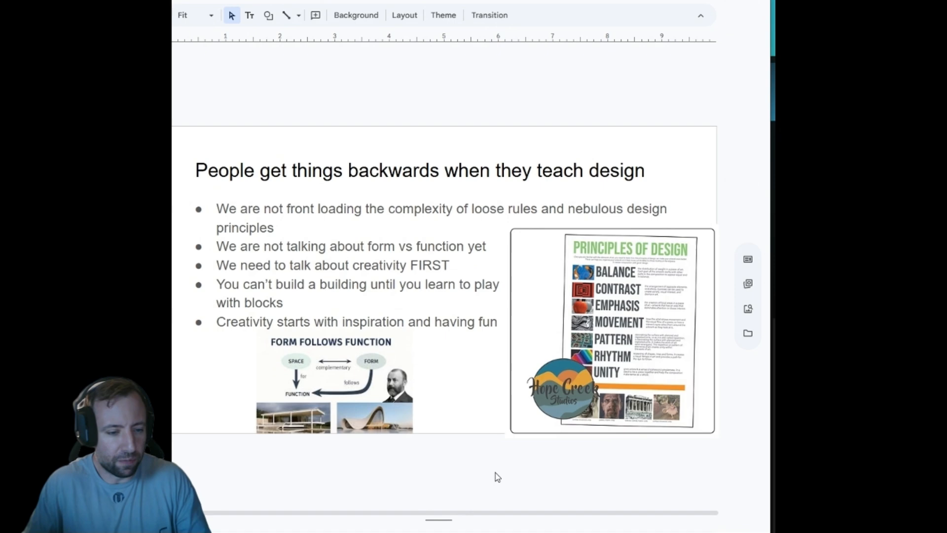
pyautogui.moveTo(440, 497)
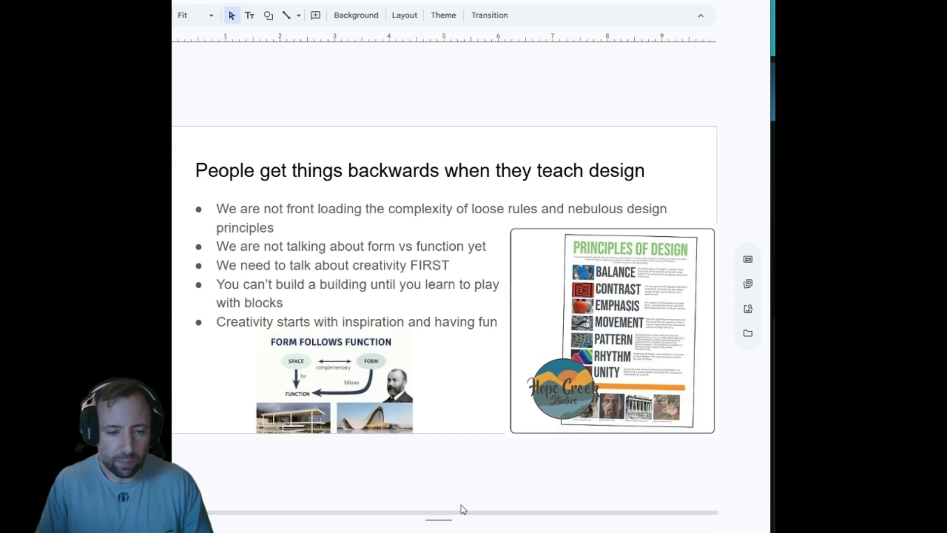
pyautogui.moveTo(483, 509)
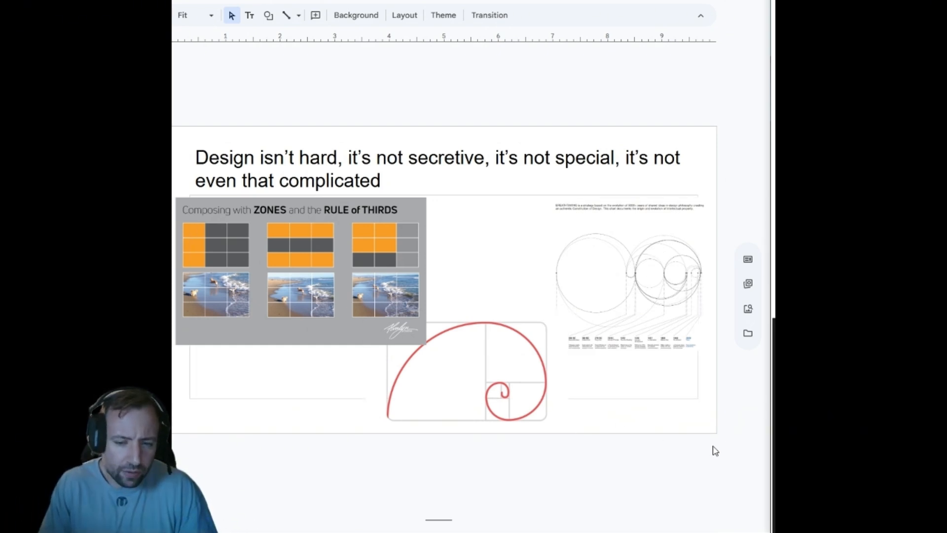
pyautogui.moveTo(729, 457)
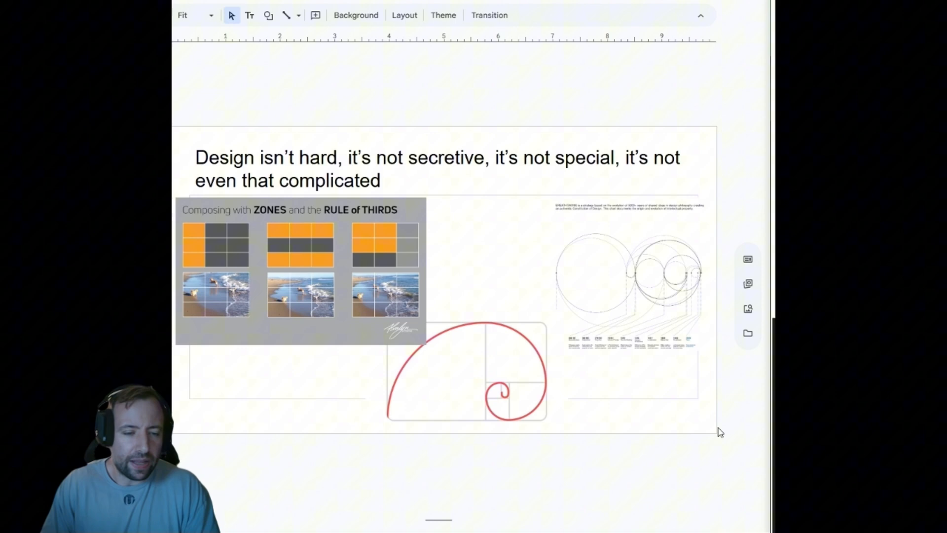
pyautogui.moveTo(719, 472)
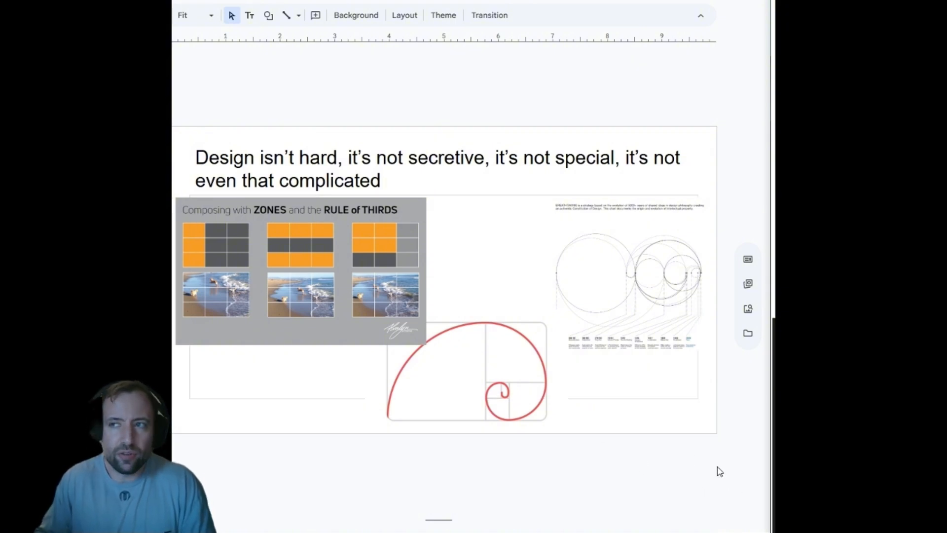
pyautogui.moveTo(746, 479)
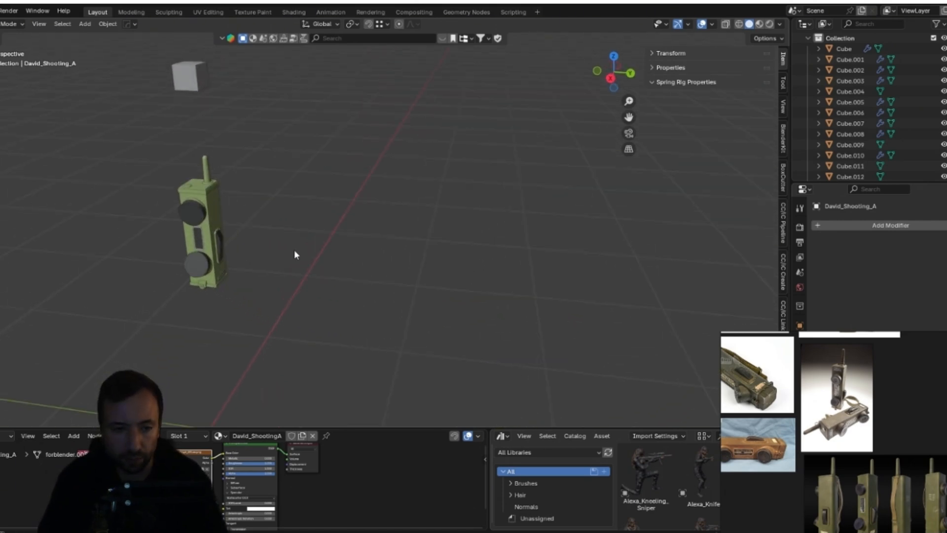
pyautogui.moveTo(296, 255); pyautogui.dragTo(381, 276)
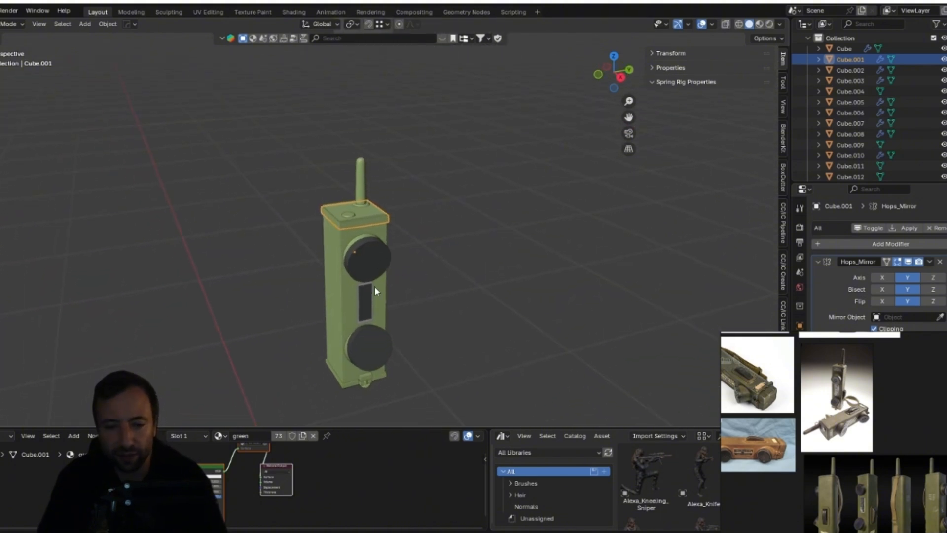
pyautogui.moveTo(379, 312)
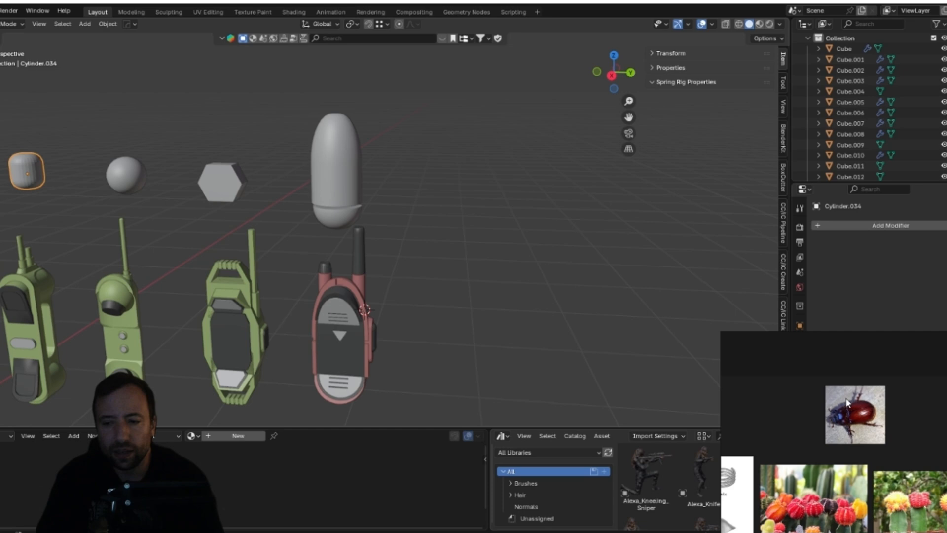
pyautogui.moveTo(403, 238)
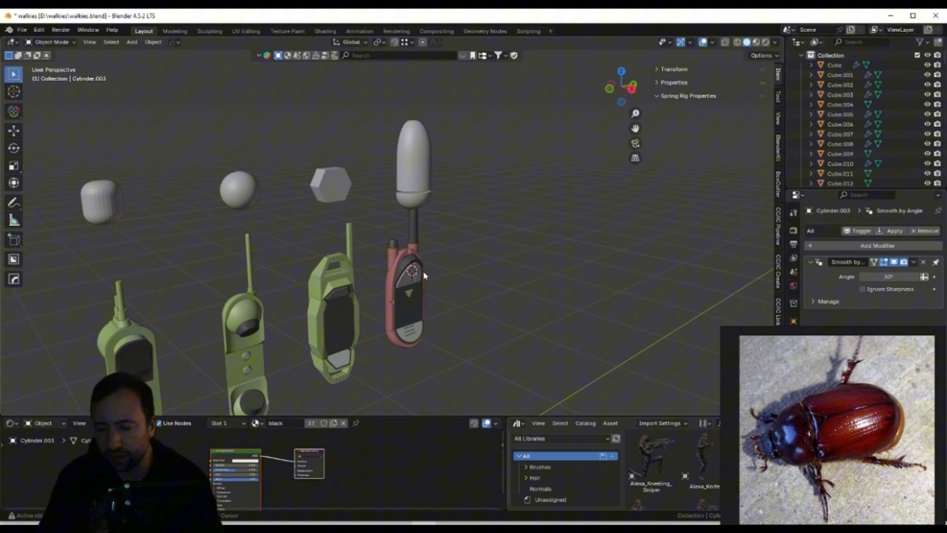
# Step: Orbit the viewport so the whole row of walkie-talkie blockouts and primitives is framed
pyautogui.moveTo(424, 272); pyautogui.dragTo(396, 260)
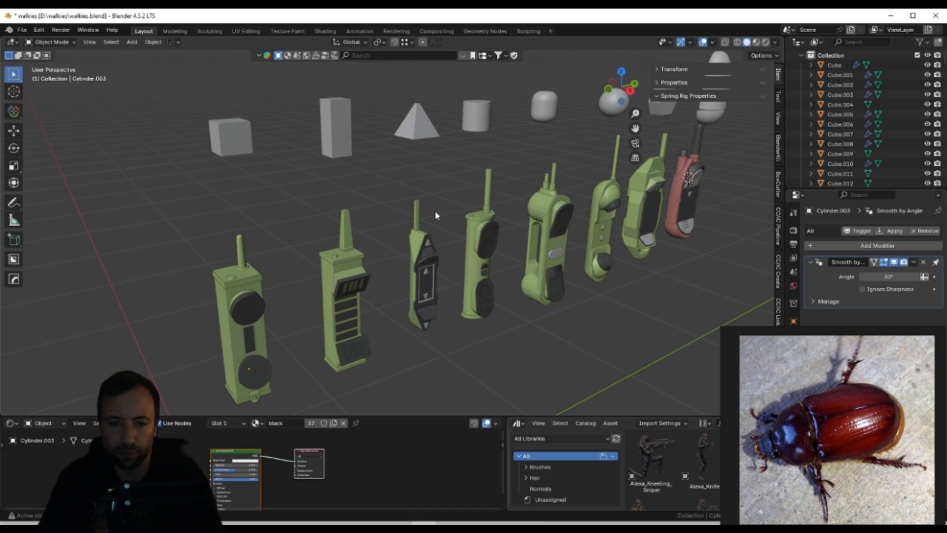
pyautogui.moveTo(442, 213)
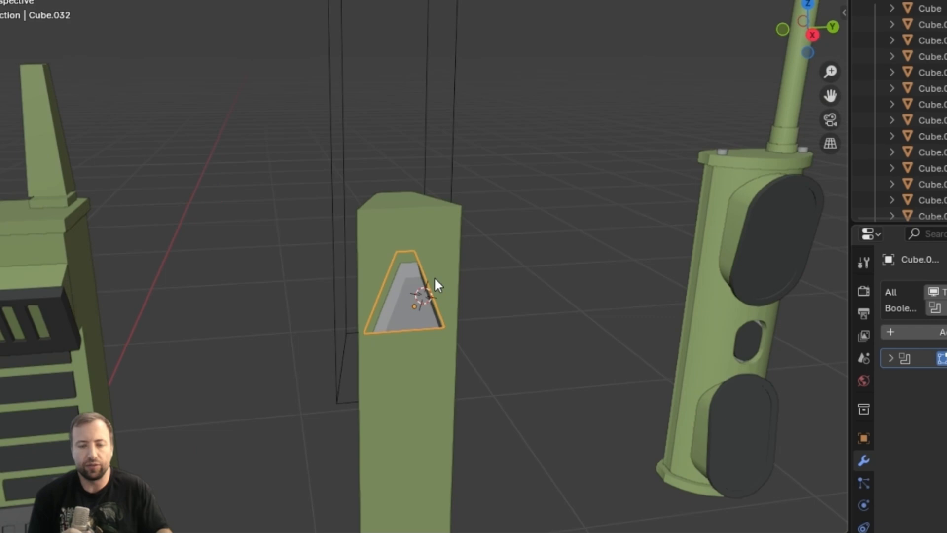
# Step: Orbit toward the angular walkie-talkie and confirm deleting the selected objects
pyautogui.moveTo(424, 290); pyautogui.dragTo(490, 279)
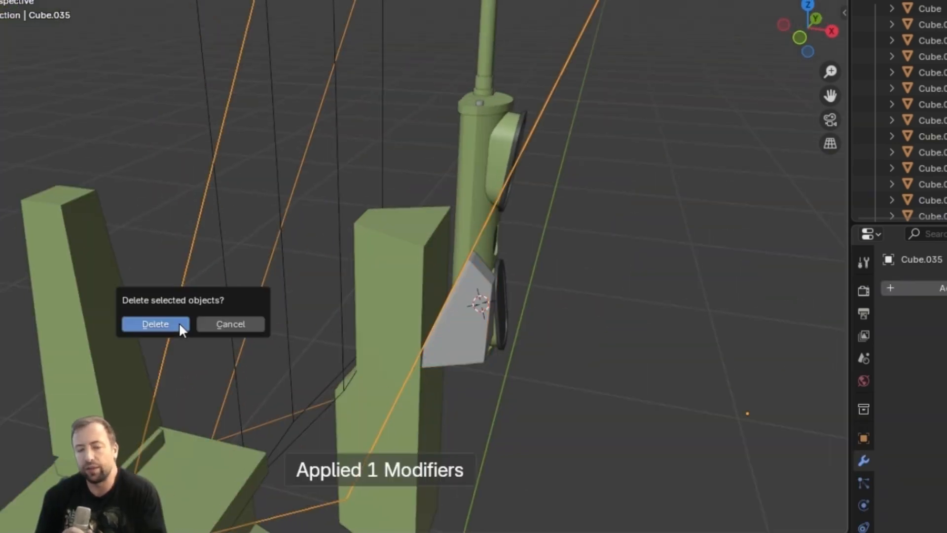
pyautogui.click(155, 323)
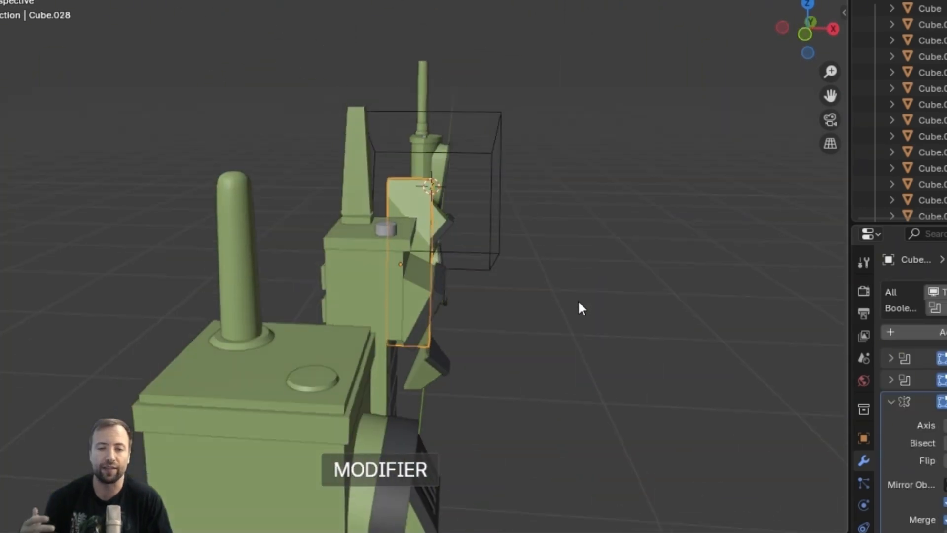
# Step: Orbit the view to inspect the screen recess and angled ledges on the angular walkie-talkie
pyautogui.moveTo(580, 308); pyautogui.dragTo(441, 416)
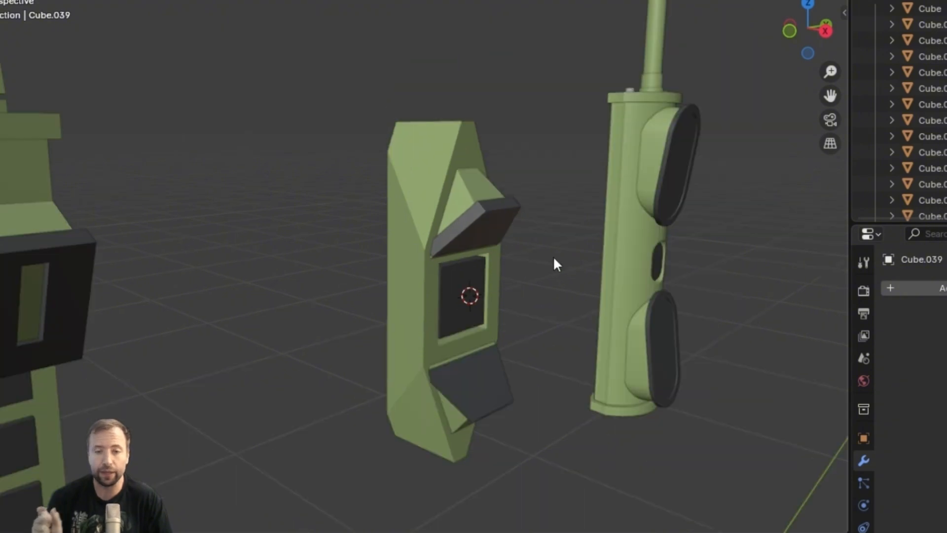
pyautogui.moveTo(555, 264); pyautogui.dragTo(424, 193)
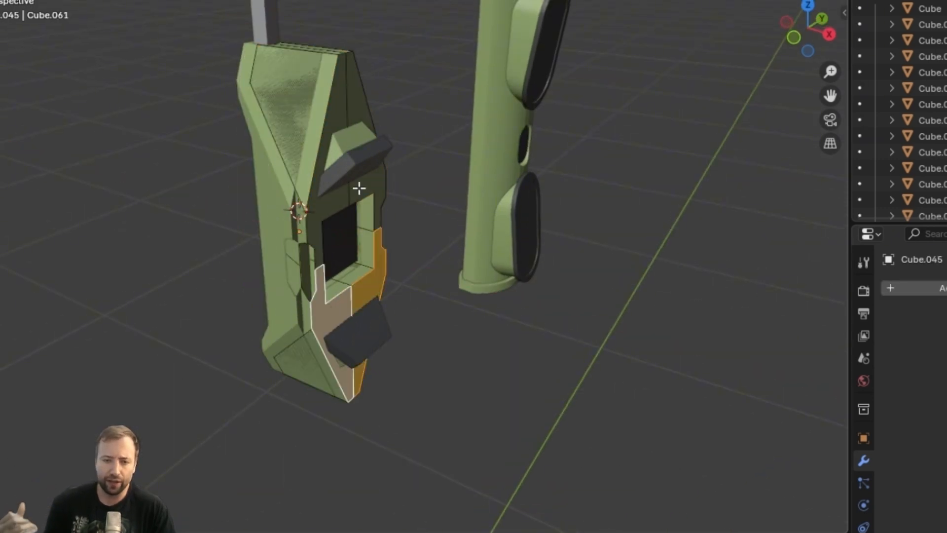
# Step: Delete the selected vertices from the walkie-talkie mesh via the X delete menu
pyautogui.press('x')
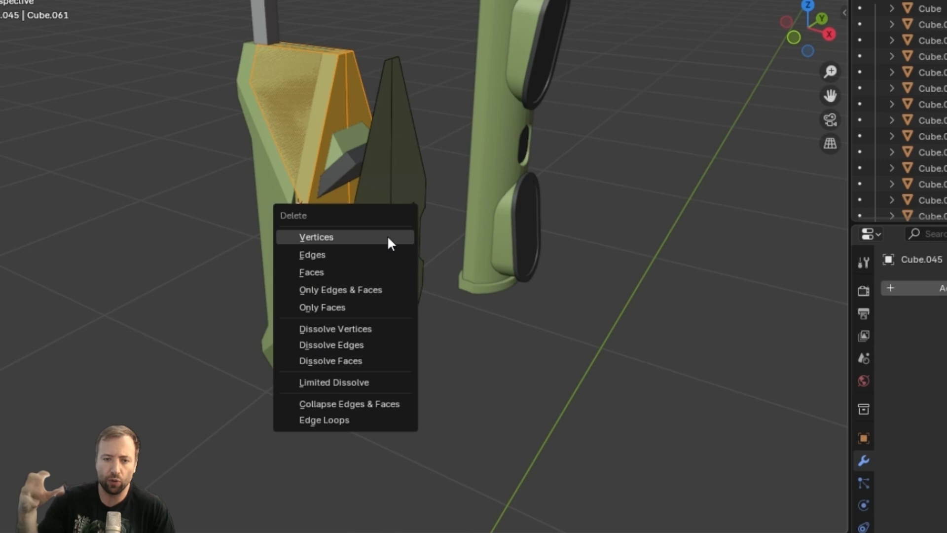
pyautogui.click(315, 236)
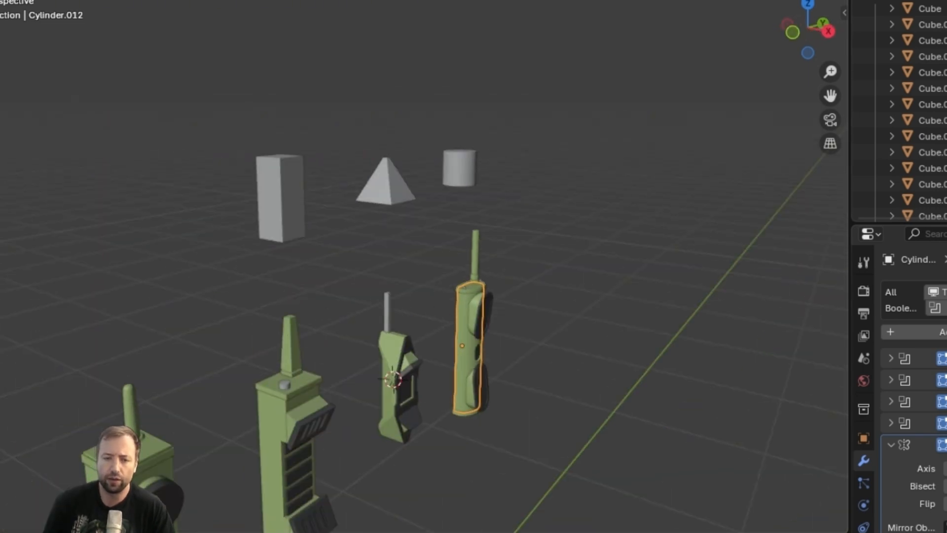
pyautogui.moveTo(559, 372)
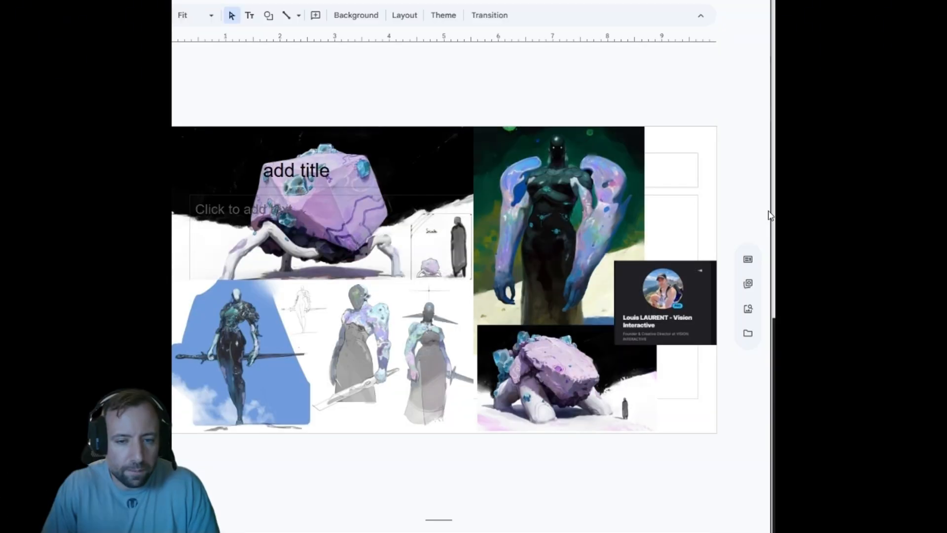
pyautogui.moveTo(769, 179)
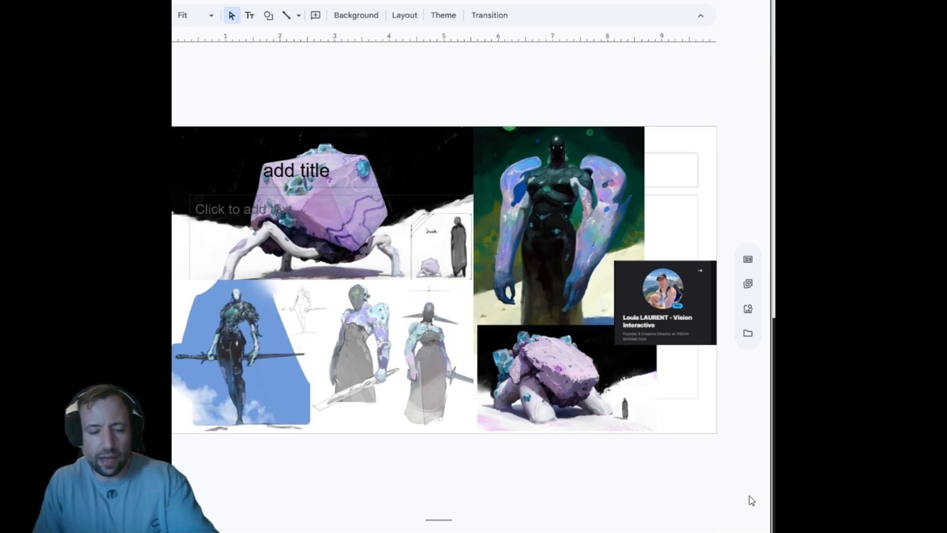
pyautogui.moveTo(751, 406)
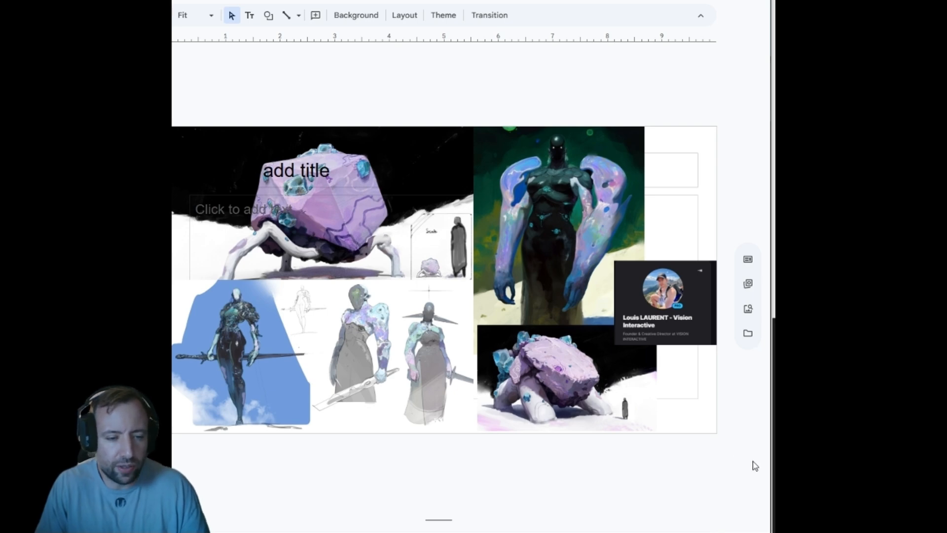
pyautogui.moveTo(734, 466)
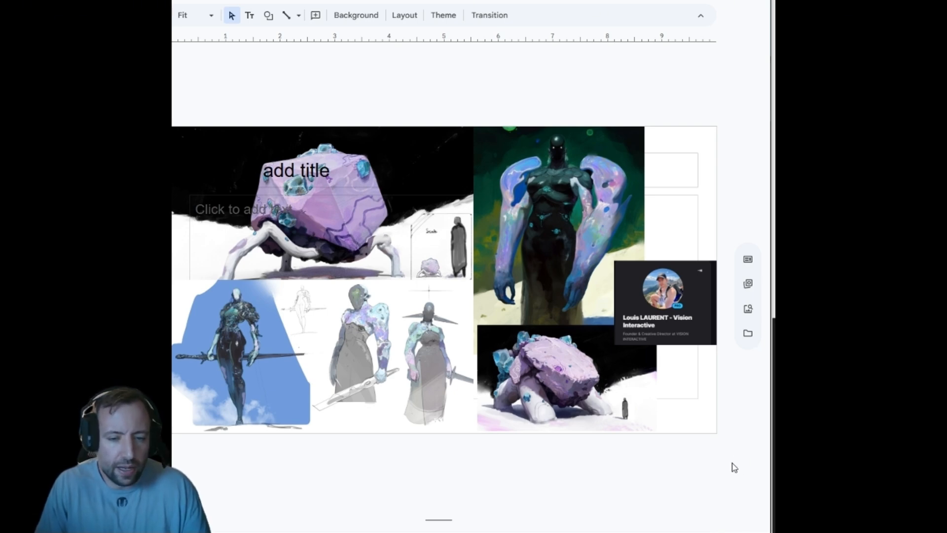
pyautogui.moveTo(752, 461)
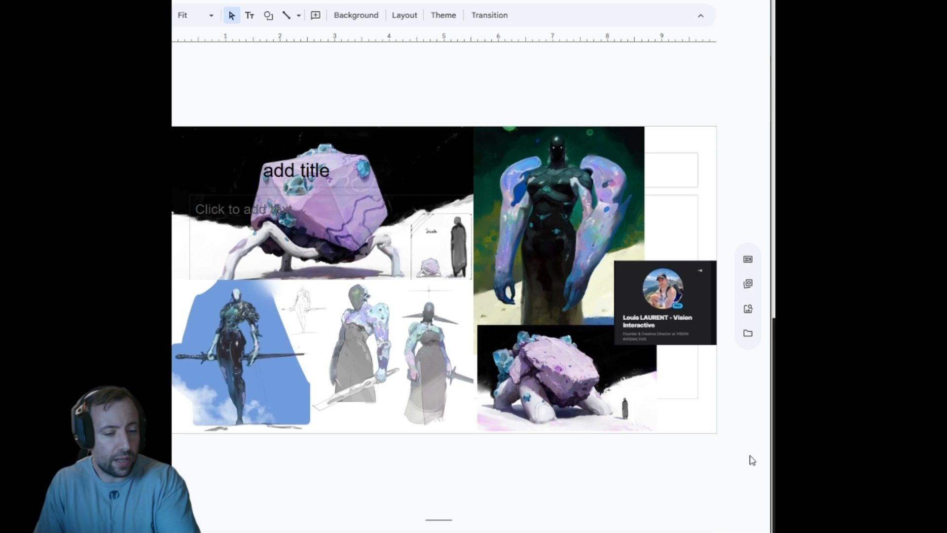
pyautogui.moveTo(700, 436)
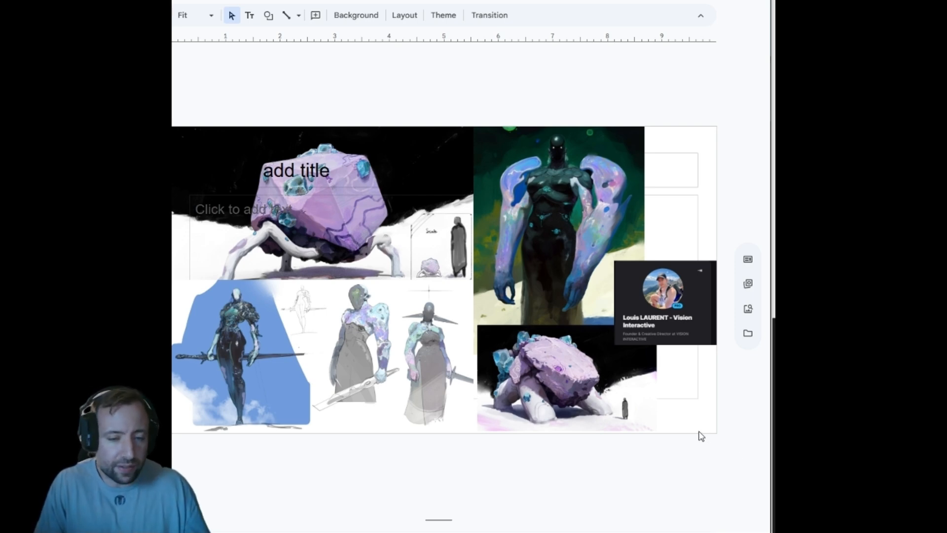
pyautogui.moveTo(682, 442)
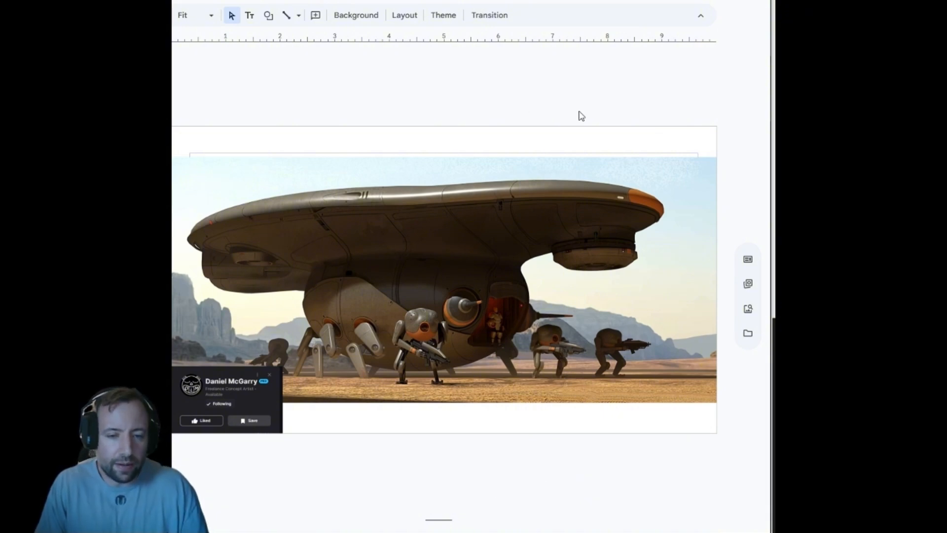
pyautogui.moveTo(222, 137)
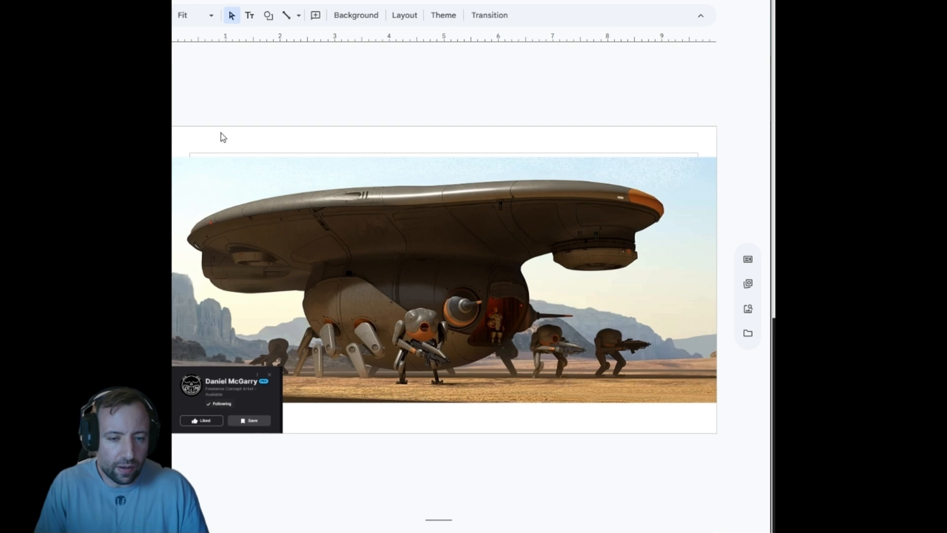
pyautogui.moveTo(235, 125)
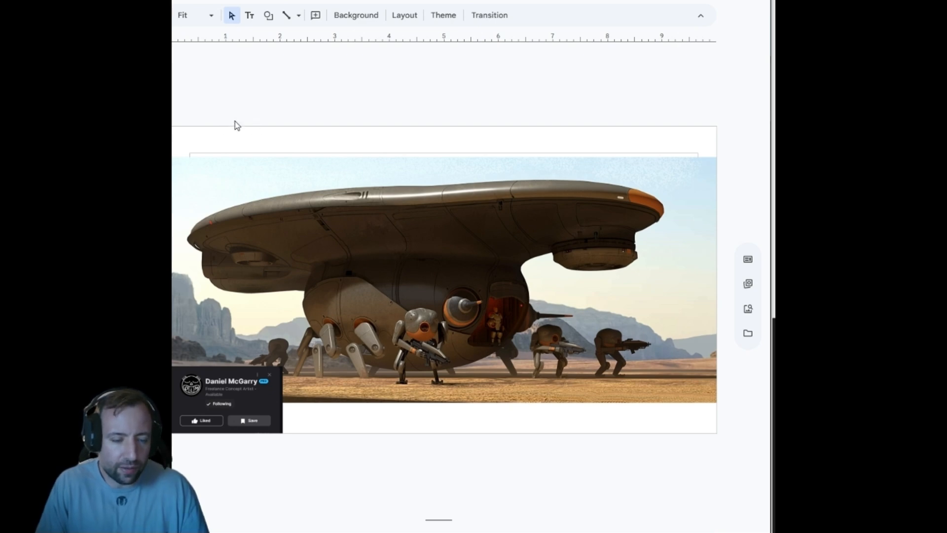
pyautogui.moveTo(268, 158)
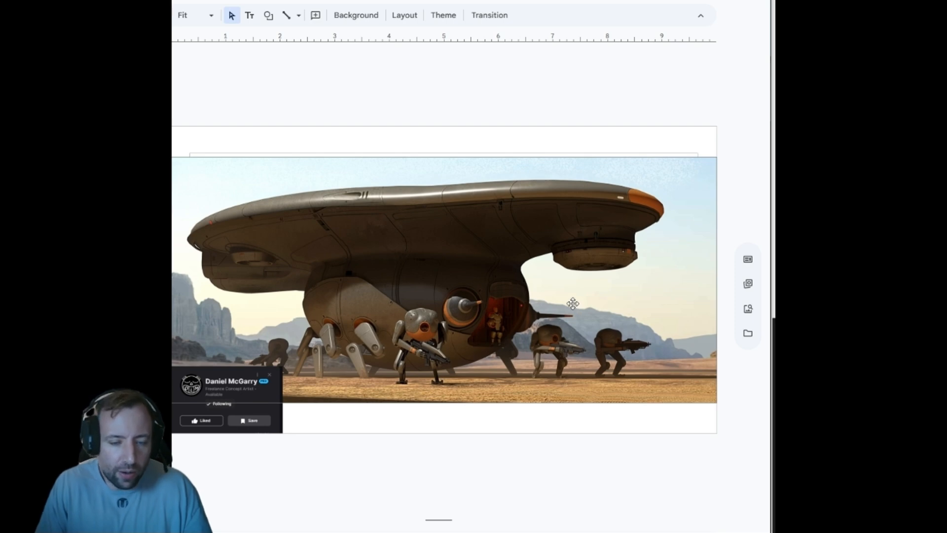
pyautogui.moveTo(597, 319)
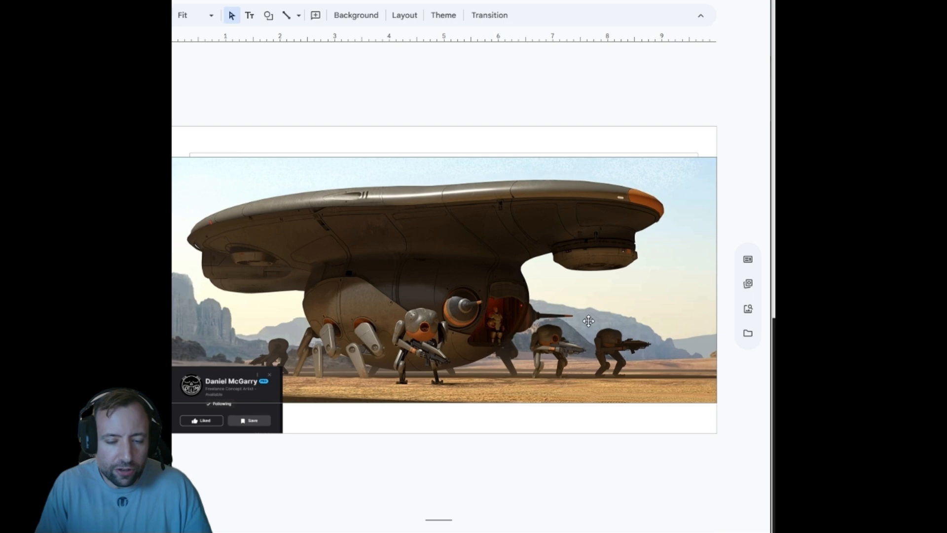
pyautogui.moveTo(583, 373)
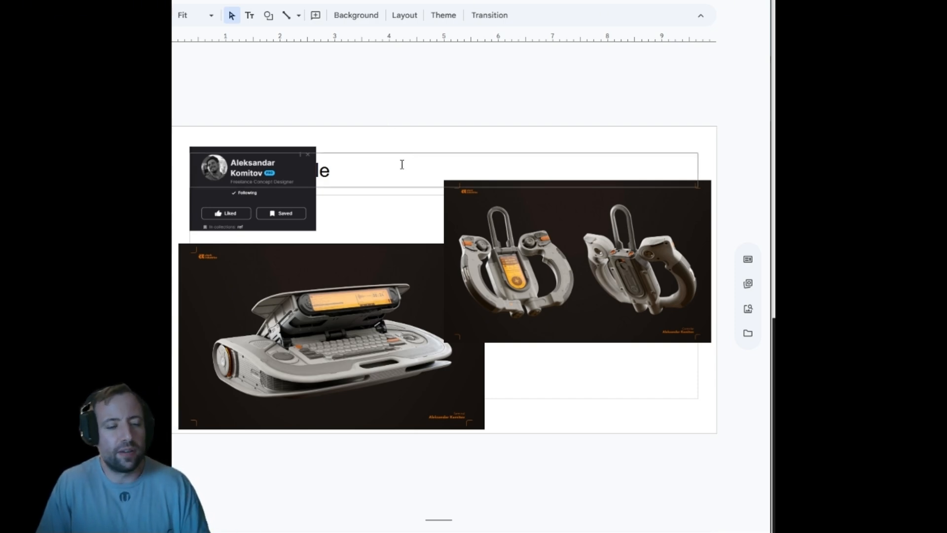
pyautogui.moveTo(512, 116)
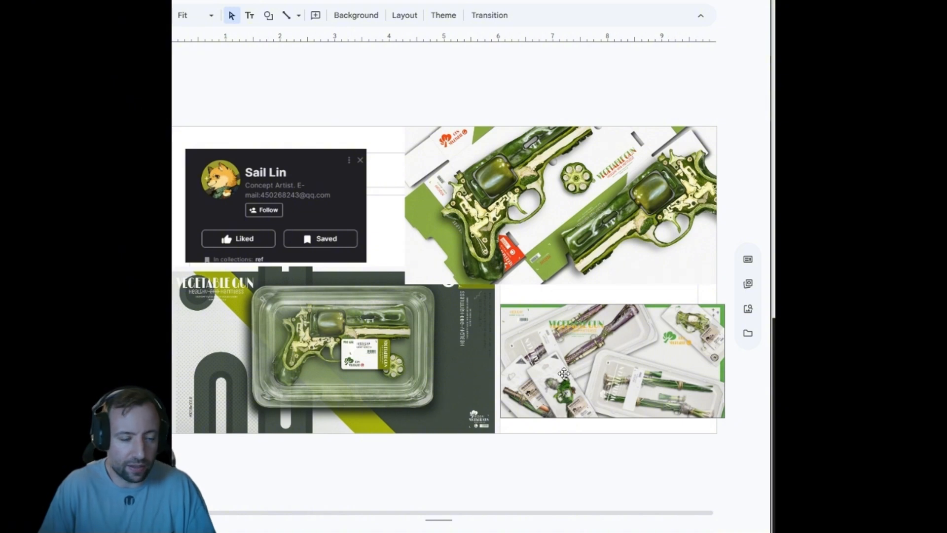
pyautogui.moveTo(664, 411)
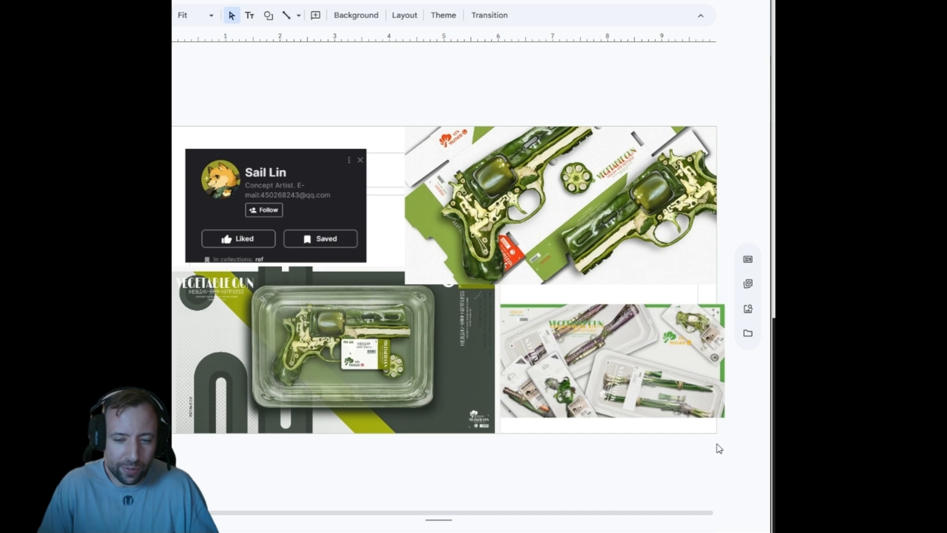
pyautogui.moveTo(695, 382)
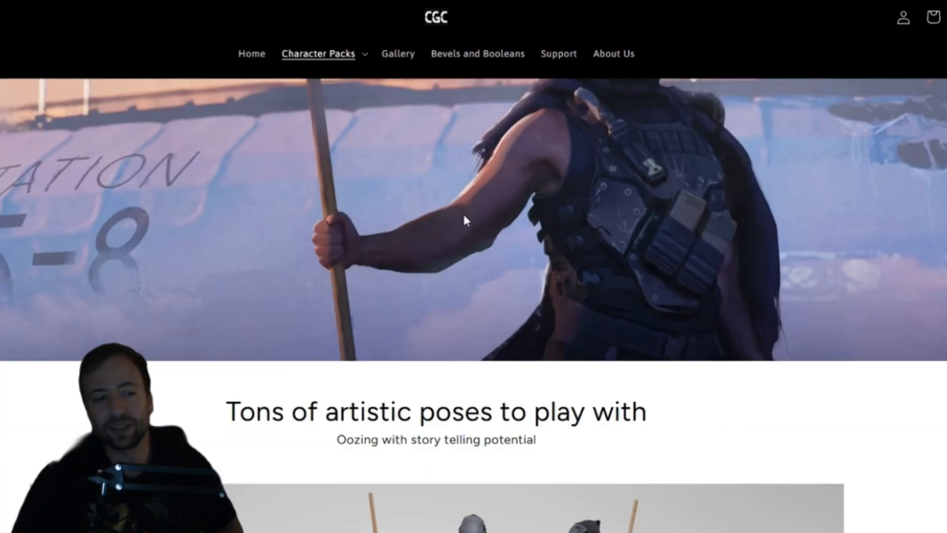
# Step: Scroll the CGC character pack page, then go to the Bevels and Booleans feedback page
pyautogui.scroll(-3)
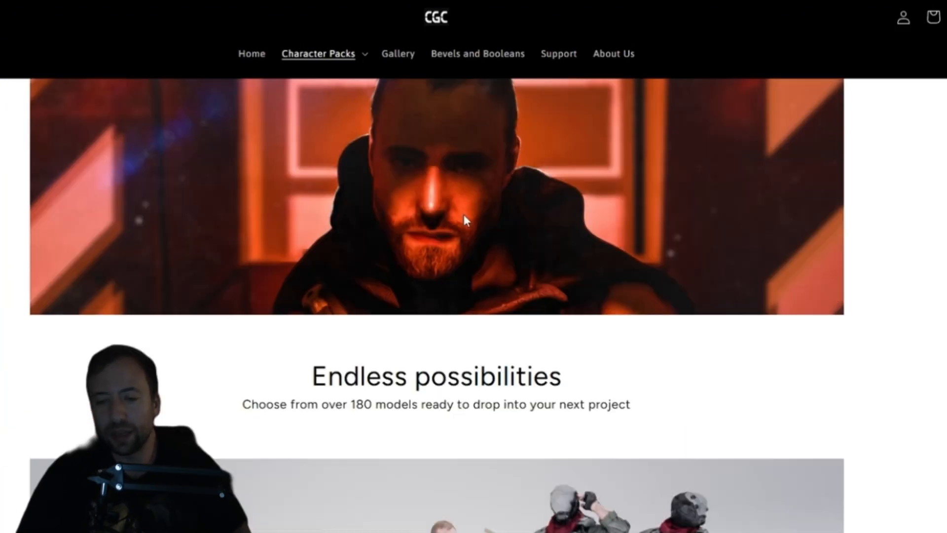
pyautogui.scroll(-3)
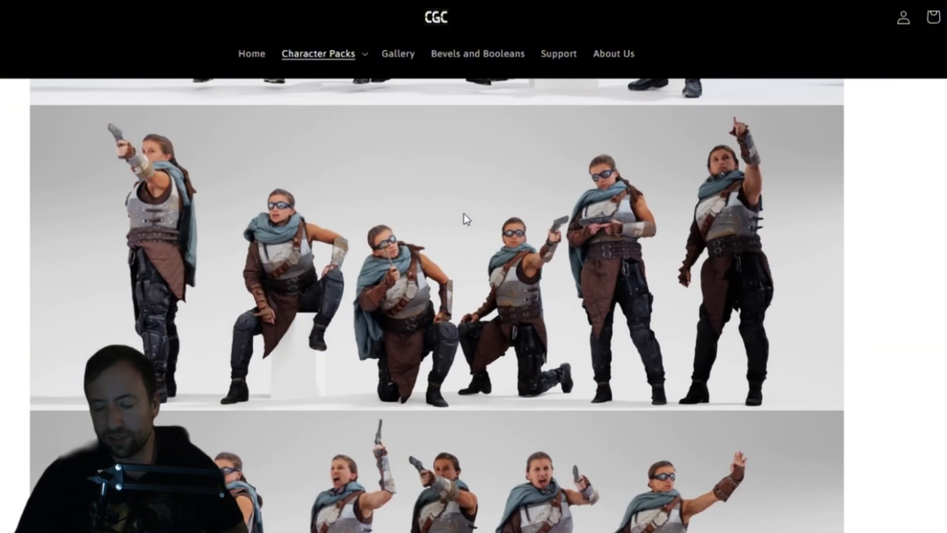
pyautogui.scroll(-3)
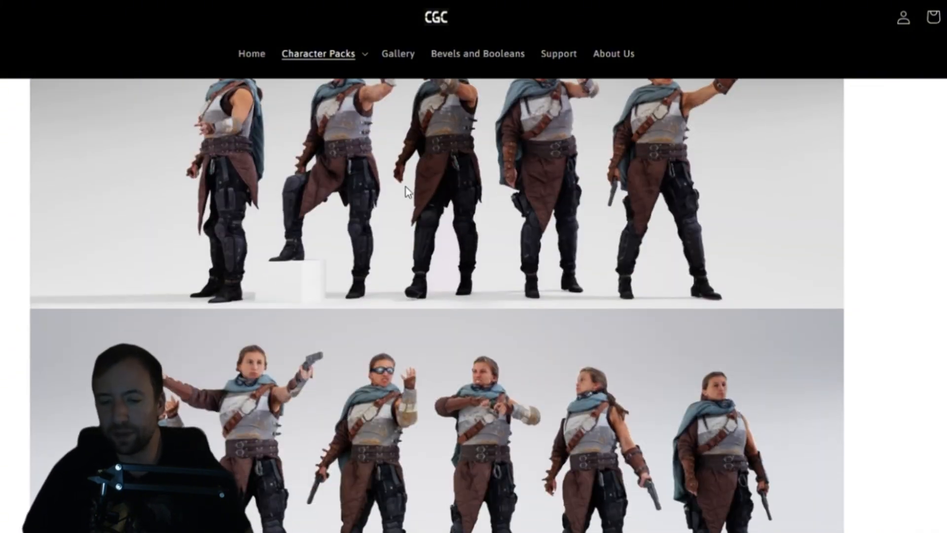
pyautogui.click(477, 53)
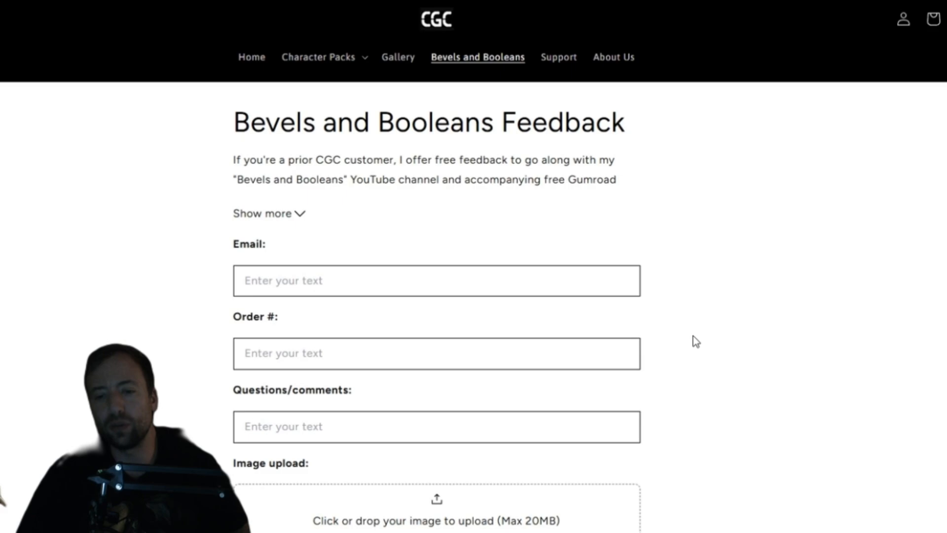